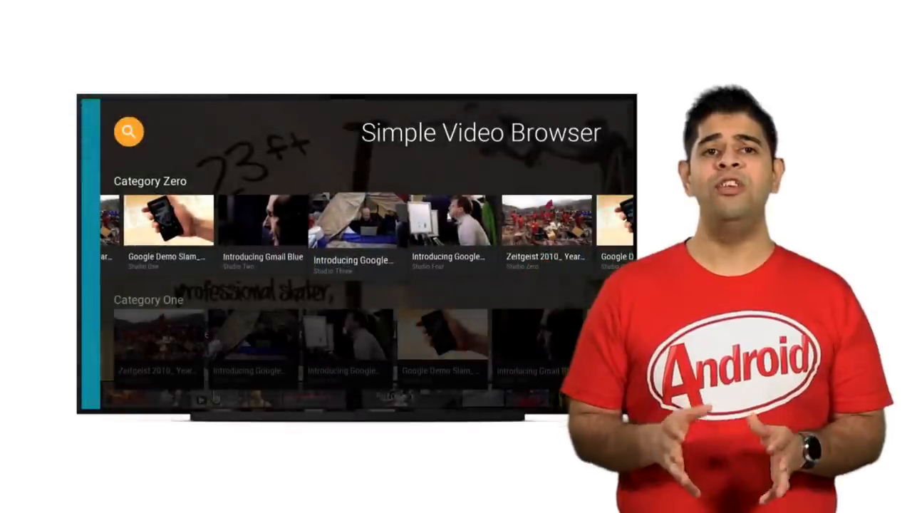
left_click(260, 221)
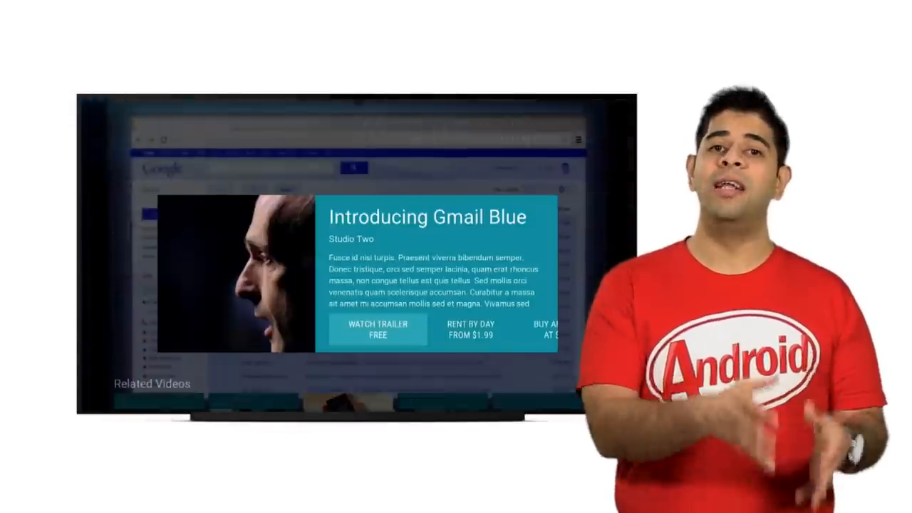